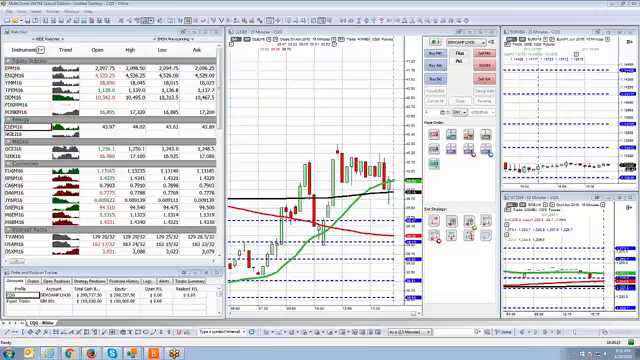
Bring up the File menu's commands for starting a new window.
left_click(30, 132)
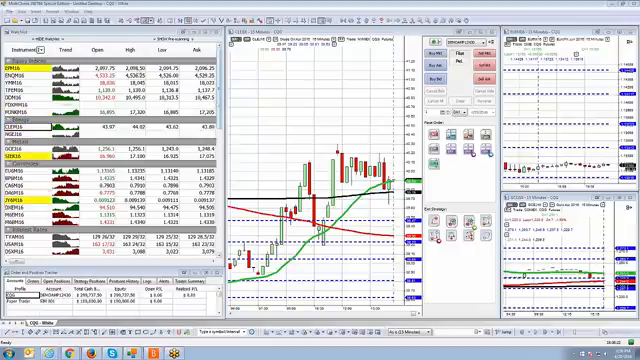
left_click(12, 18)
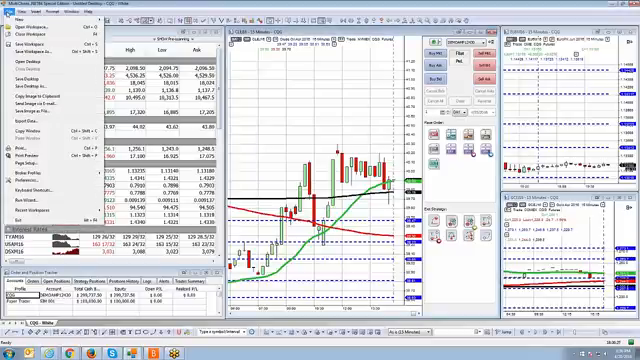
left_click(20, 20)
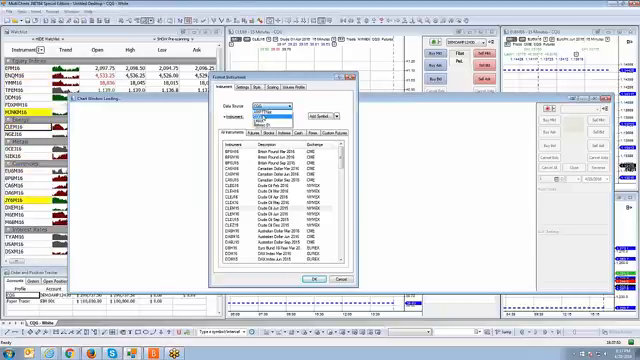
Start the Symbol Lookup search from the Format Instrument symbol list.
left_click(262, 104)
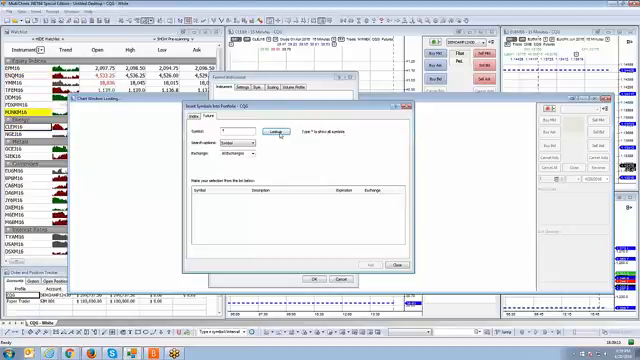
left_click(258, 110)
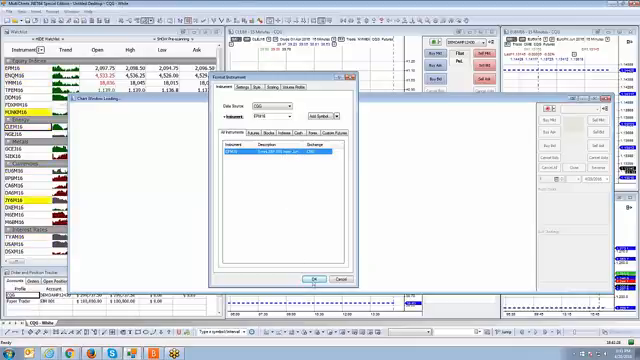
Show all instruments in Format Instrument, then reopen Symbol Lookup.
left_click(318, 276)
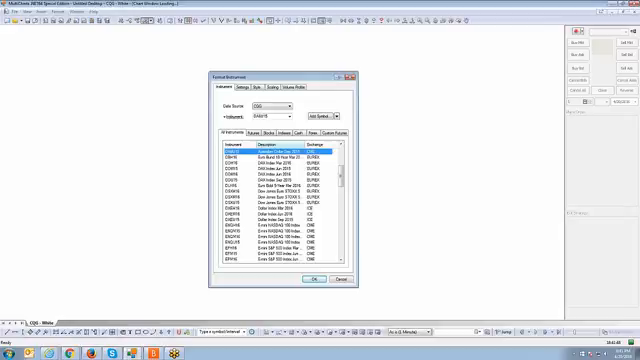
left_click(316, 112)
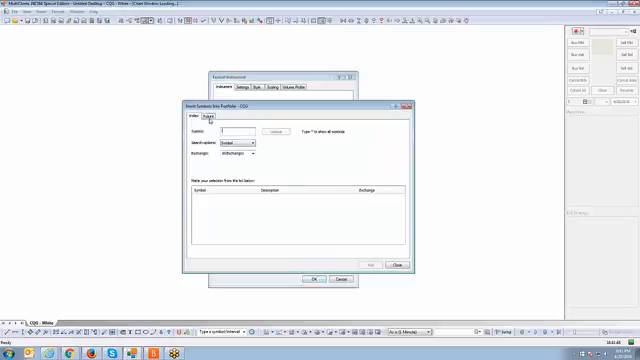